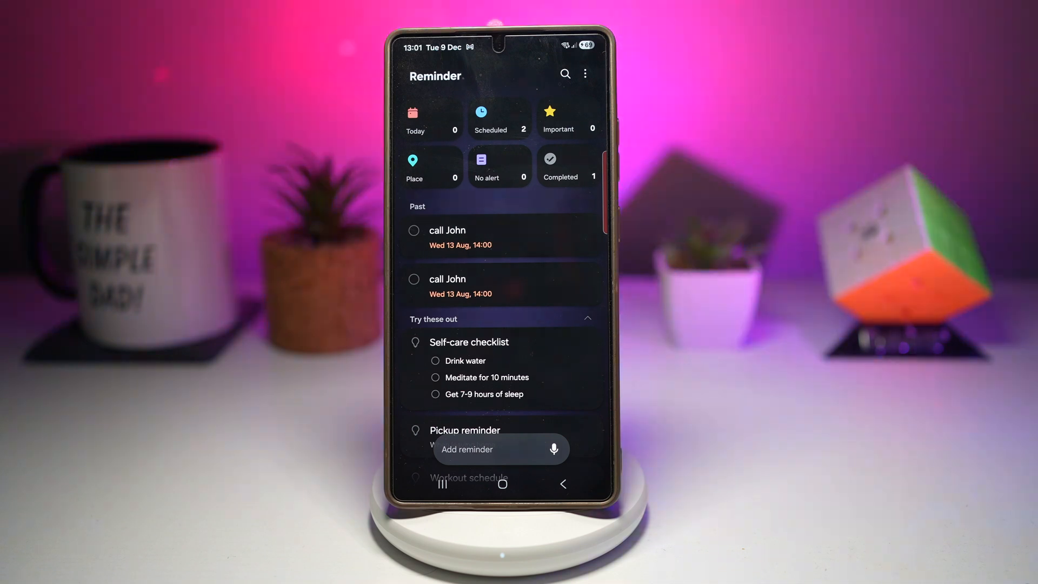
{"action": "scroll", "scroll_direction": "down", "scroll_amount": 3}
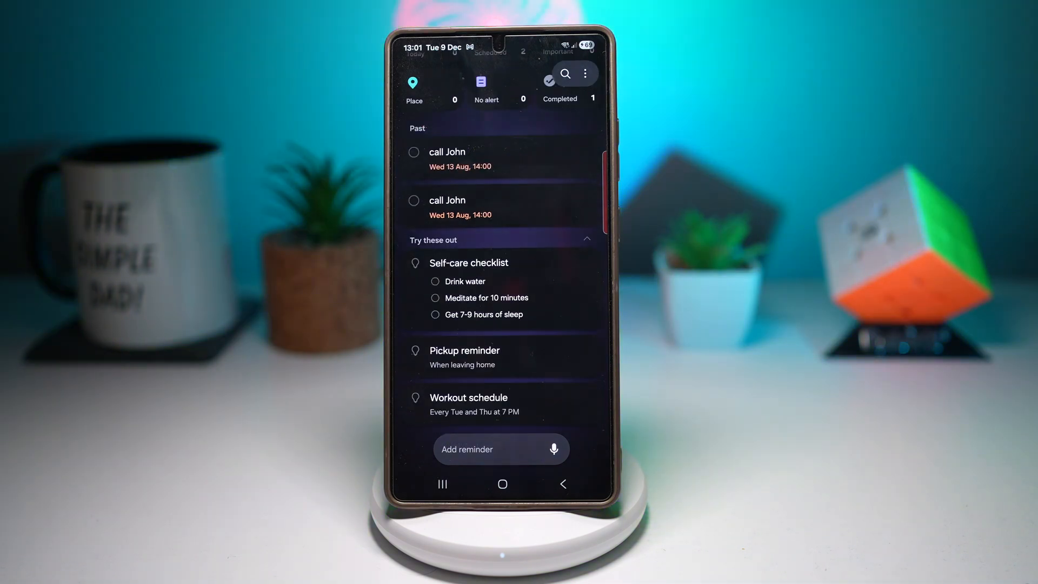